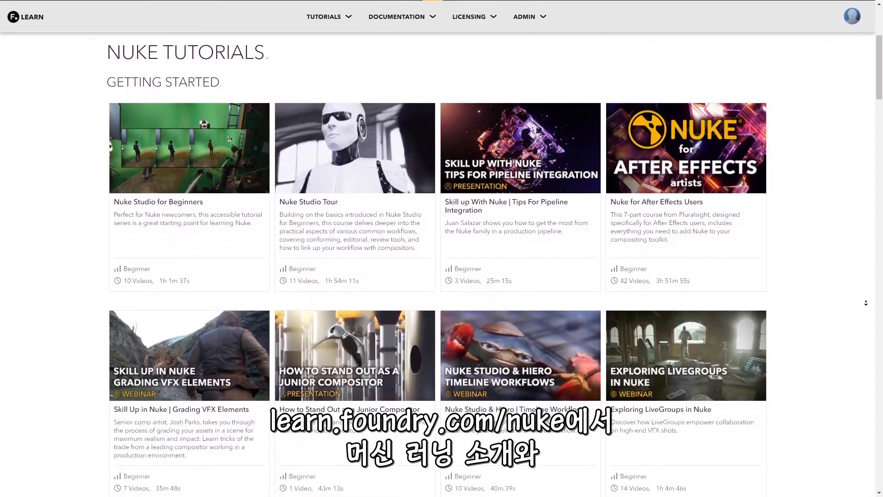
# Step: Play and pause the runner footage in the viewer to review the shot
pyautogui.scroll(-3)
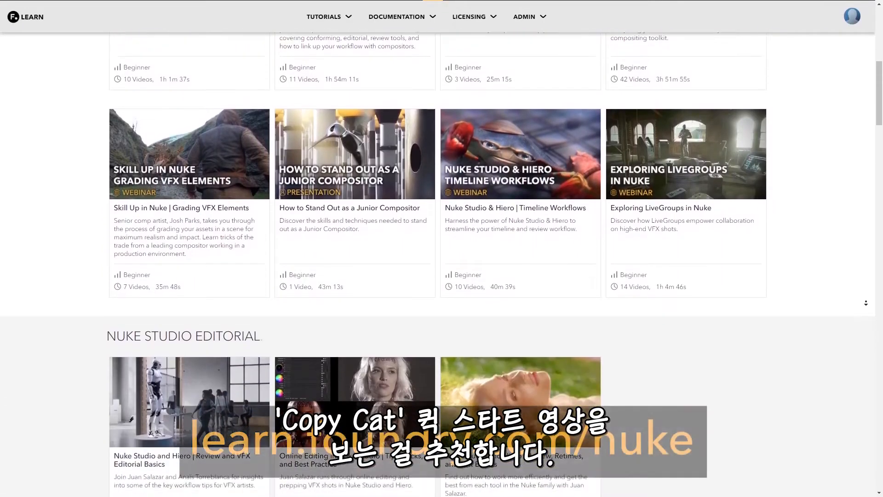
pyautogui.scroll(-3)
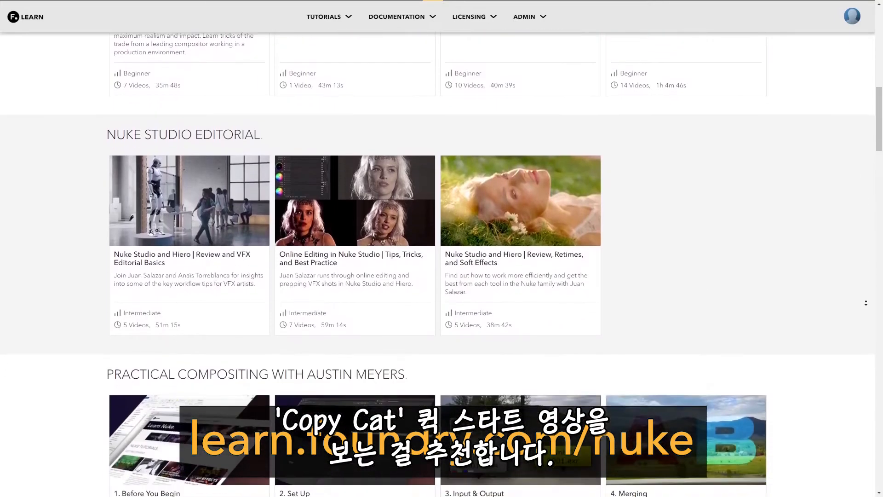
pyautogui.scroll(-3)
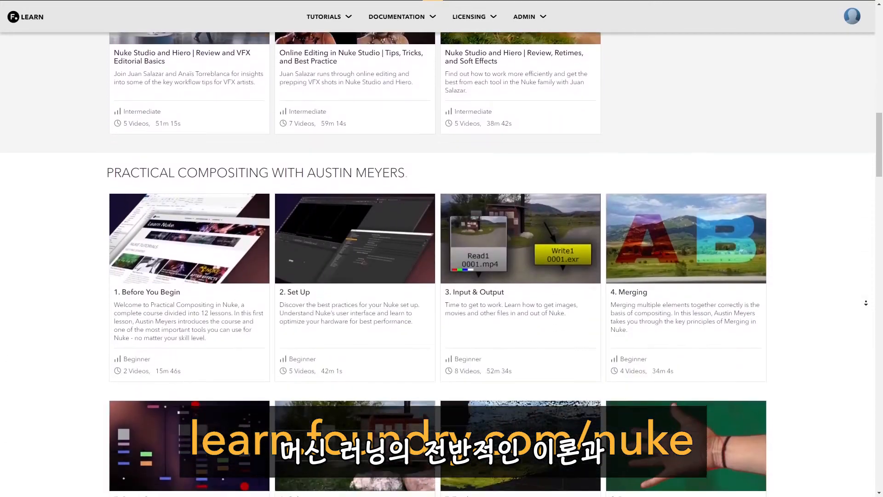
pyautogui.scroll(-3)
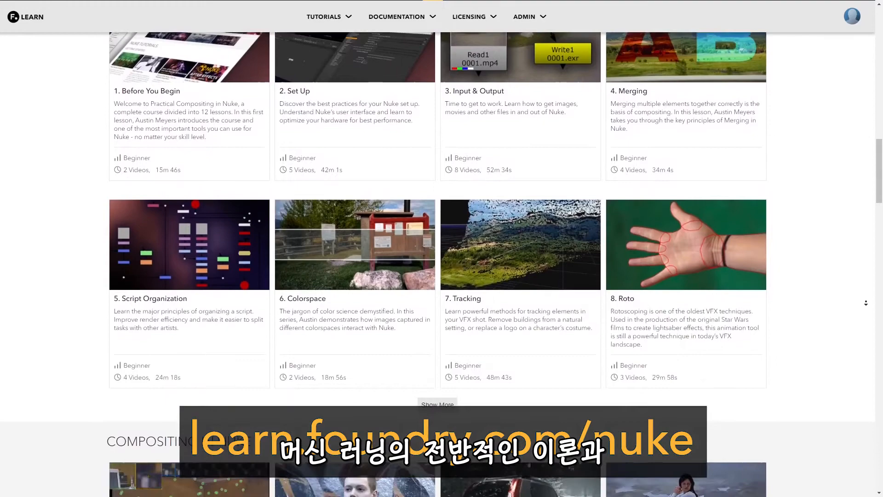
pyautogui.scroll(-3)
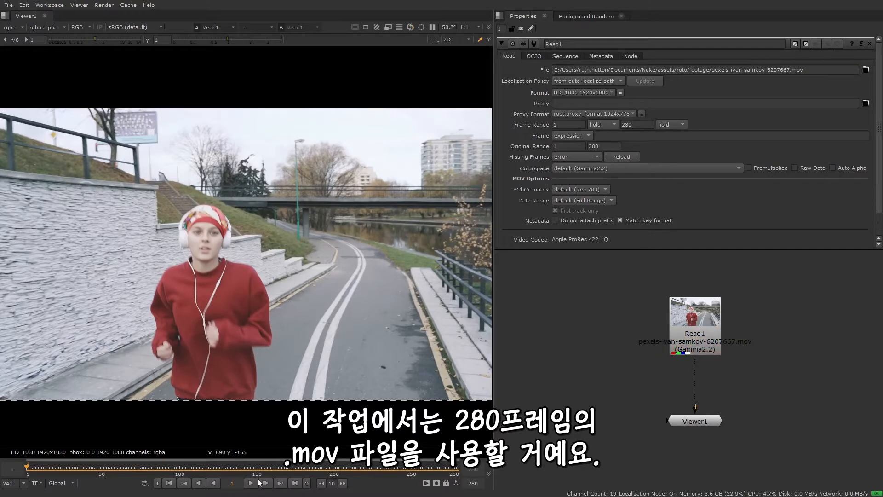
pyautogui.click(250, 483)
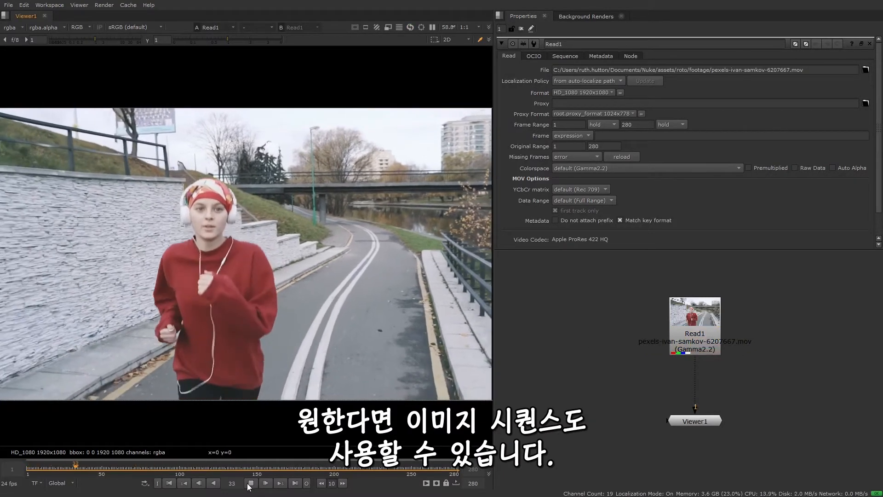
pyautogui.click(250, 483)
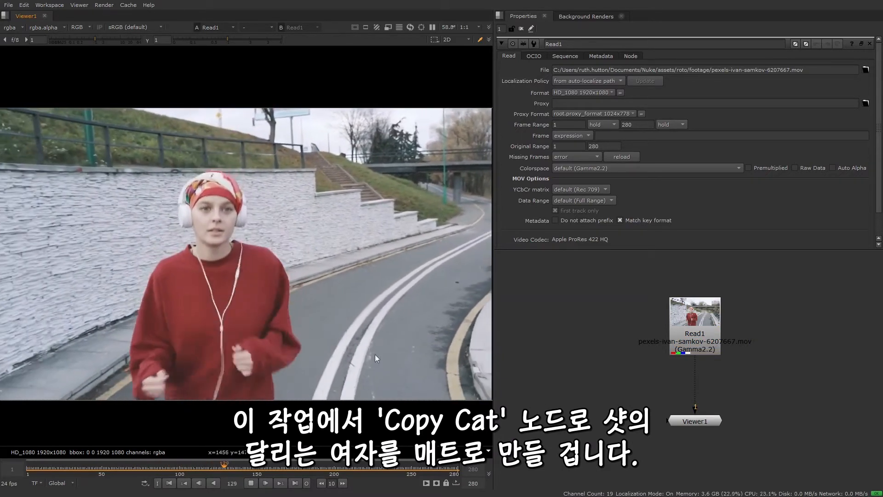
pyautogui.click(250, 483)
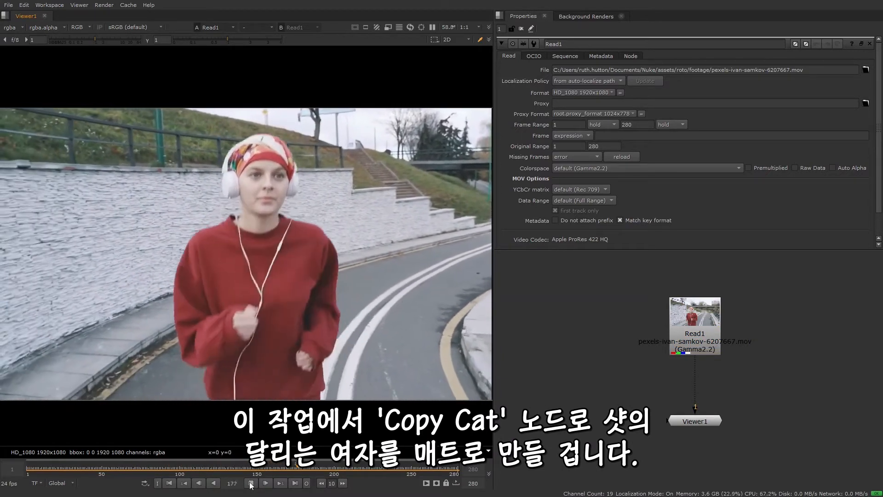
pyautogui.click(250, 483)
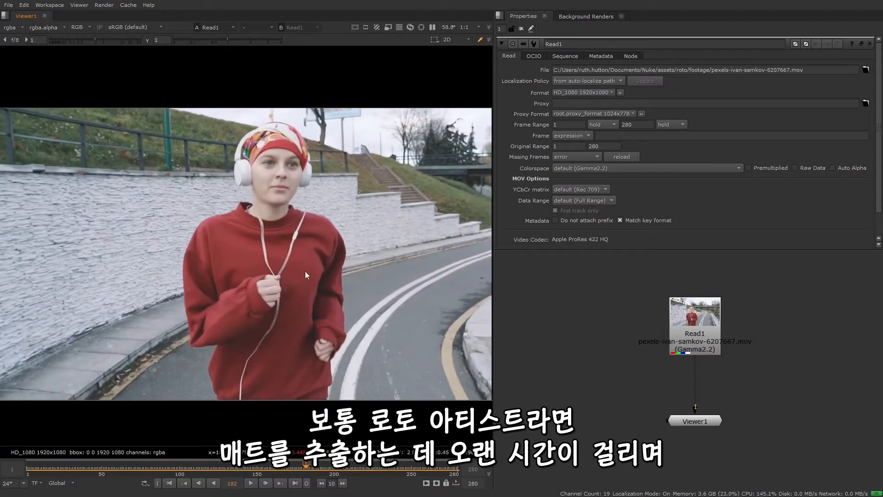
pyautogui.click(168, 483)
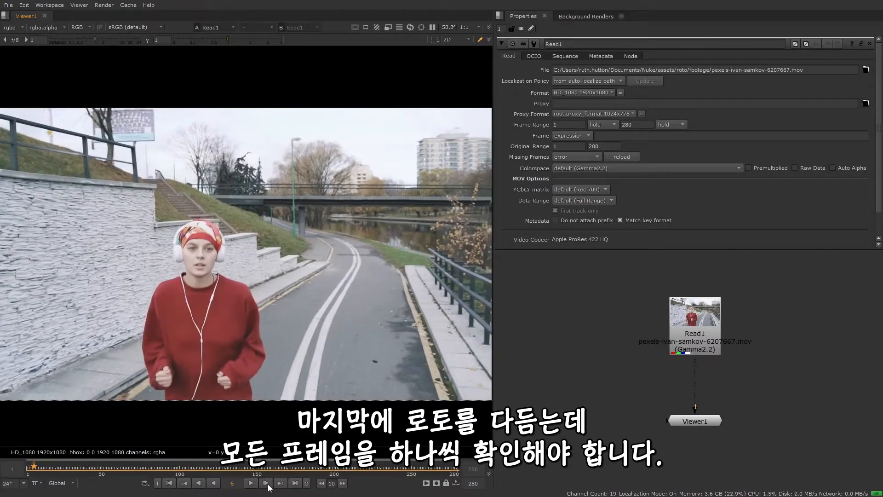
pyautogui.click(250, 483)
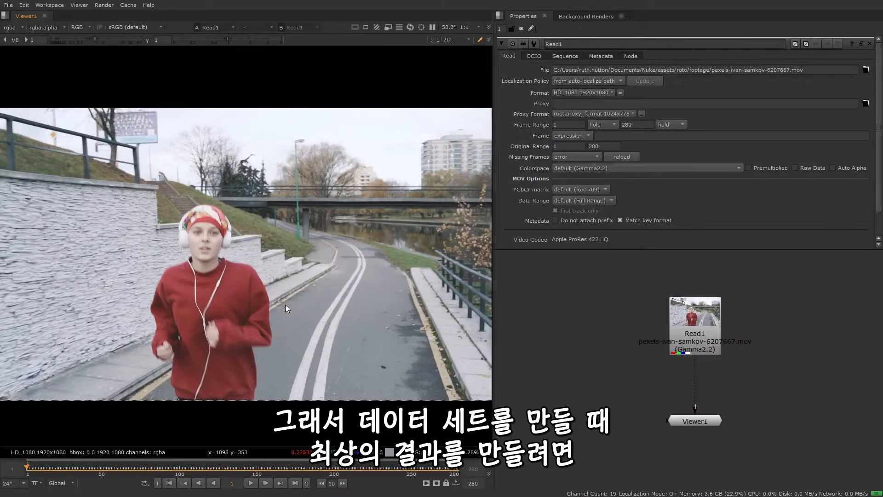
# Step: Scrub to frames 124, 166, around 130 and 244 to pick frames worth holding
pyautogui.click(52, 467)
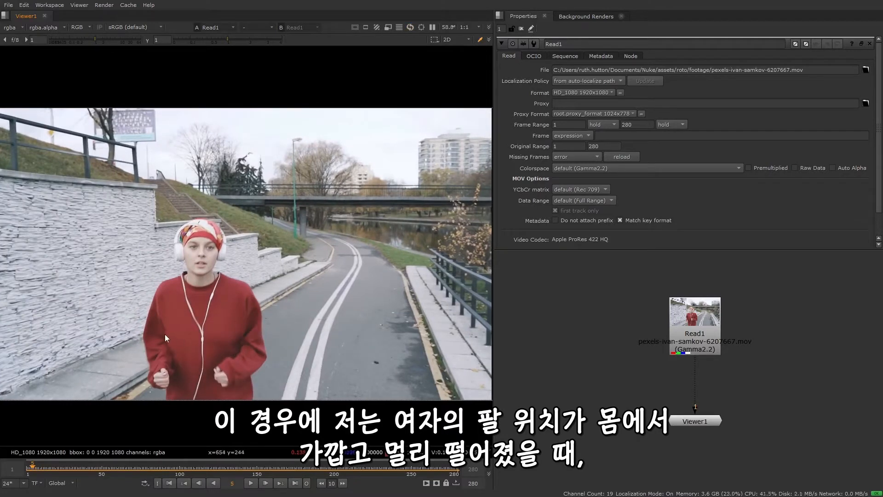
pyautogui.moveTo(251, 332)
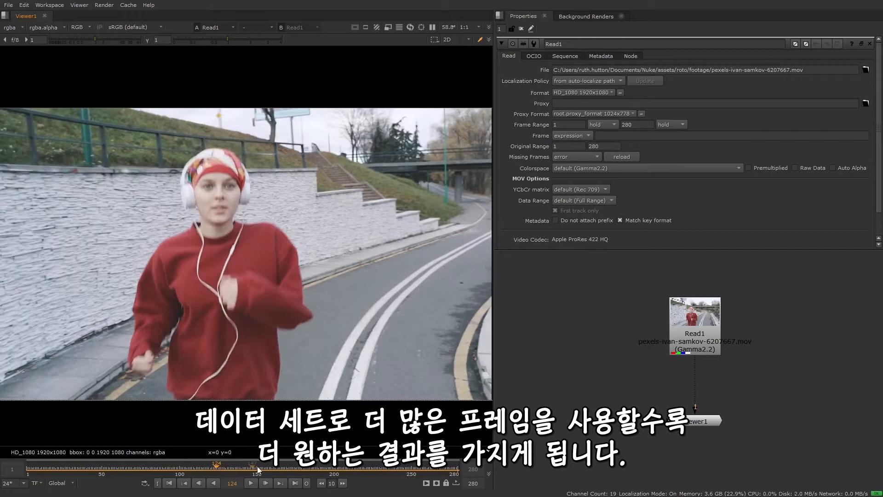
pyautogui.click(282, 468)
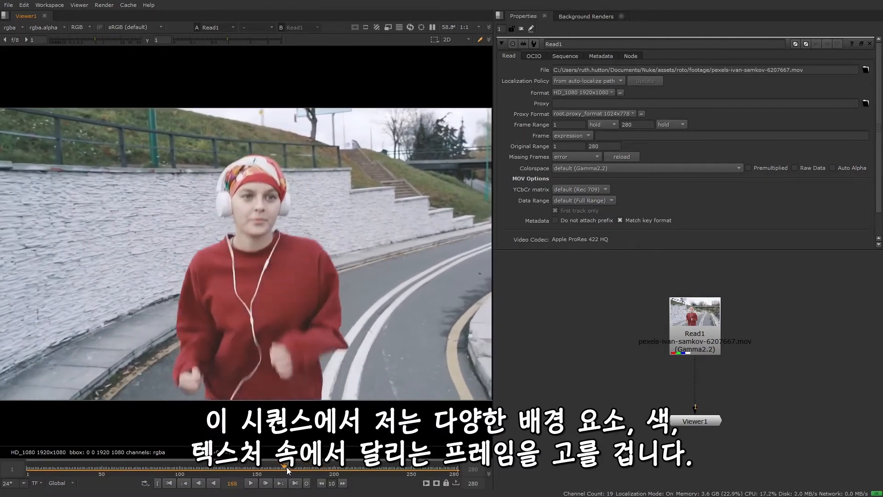
pyautogui.click(236, 468)
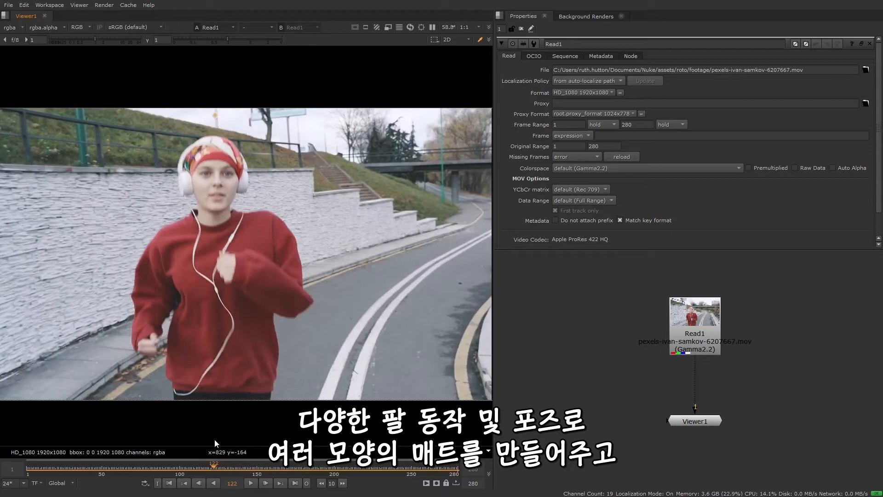
pyautogui.moveTo(155, 263)
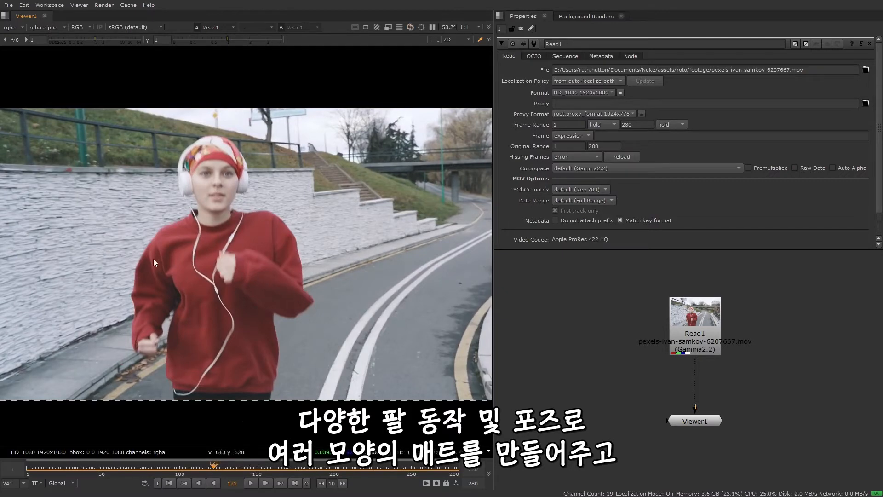
pyautogui.moveTo(220, 360)
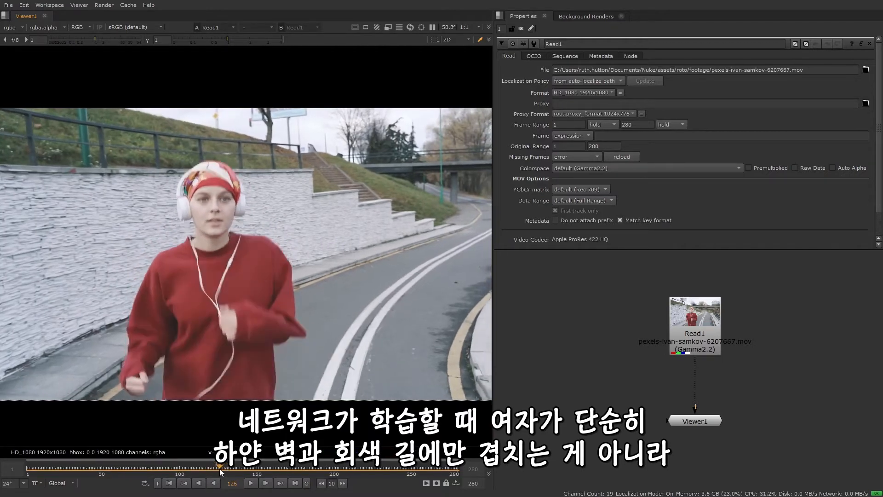
pyautogui.click(231, 468)
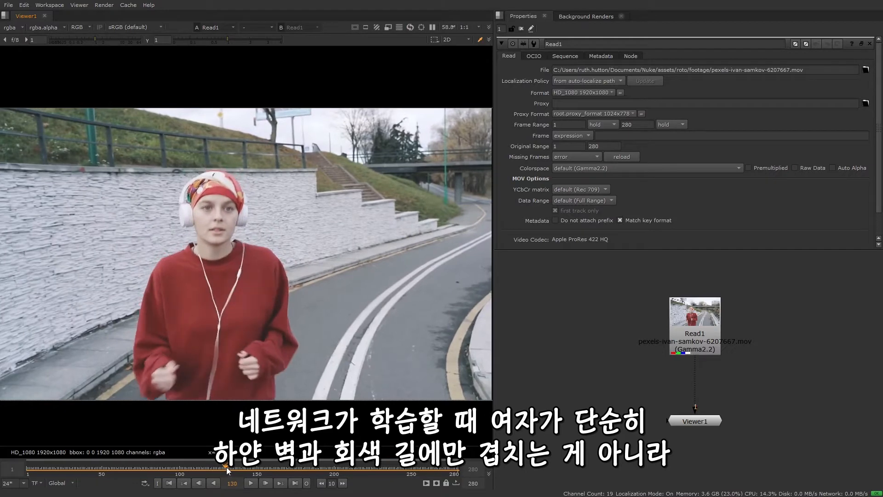
pyautogui.moveTo(273, 198)
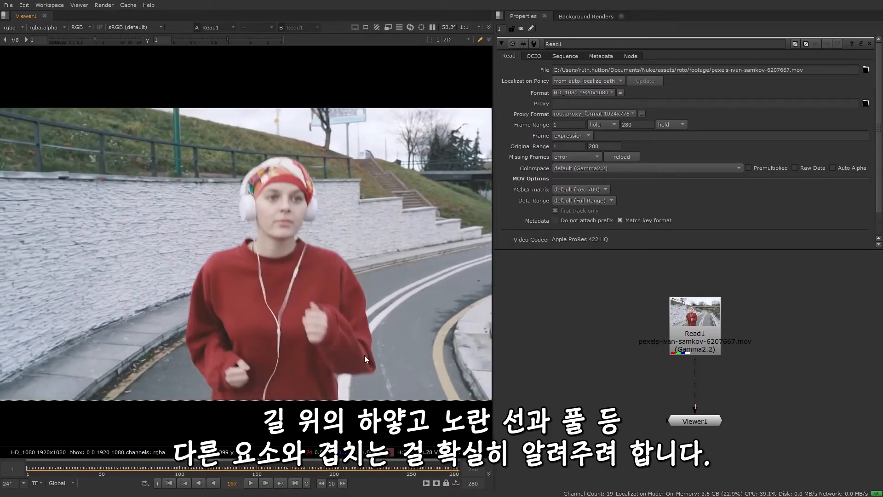
pyautogui.moveTo(178, 345)
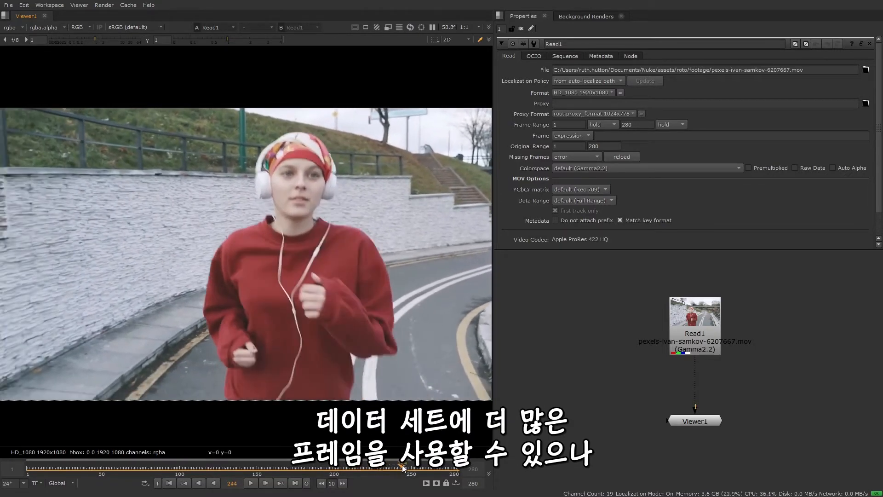
pyautogui.click(417, 466)
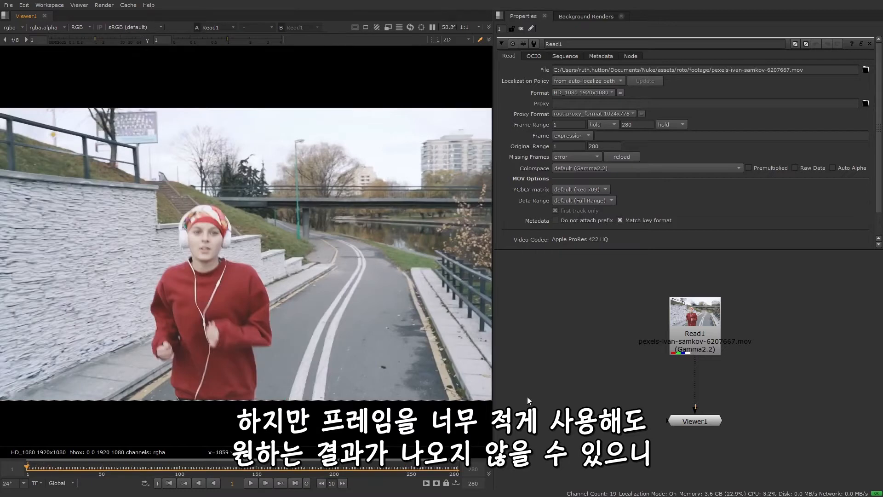
pyautogui.moveTo(633, 356)
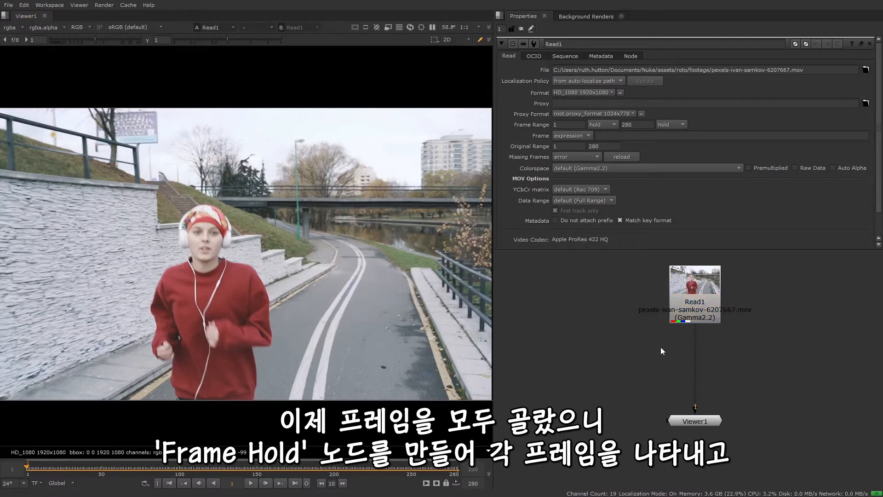
# Step: Add FrameHold nodes under Read1 for the chosen frames via the 'fr' search
pyautogui.write('fr')
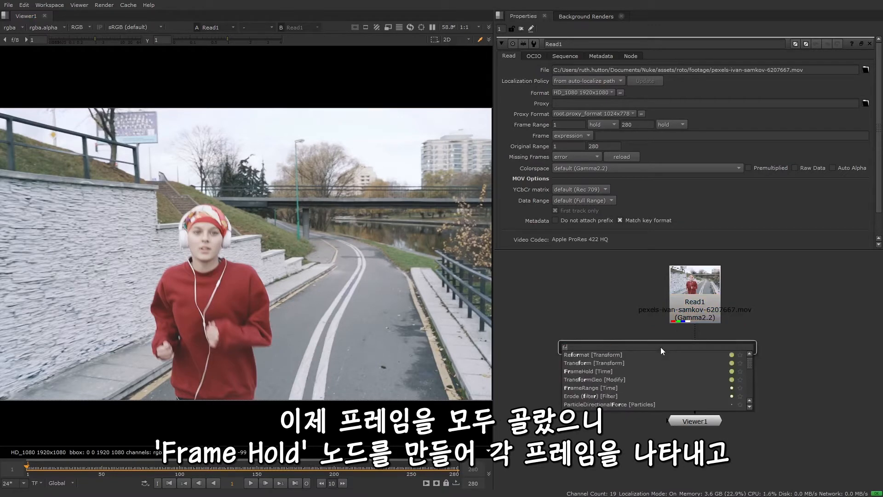
pyautogui.click(588, 370)
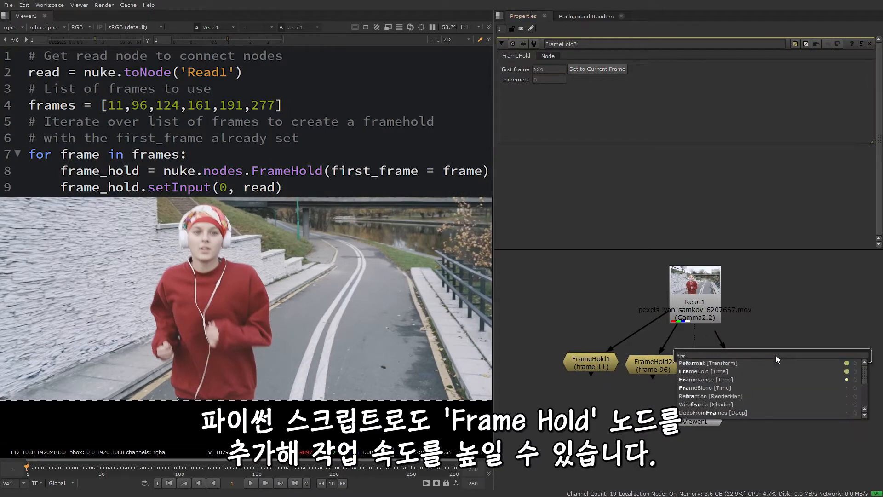
pyautogui.click(702, 371)
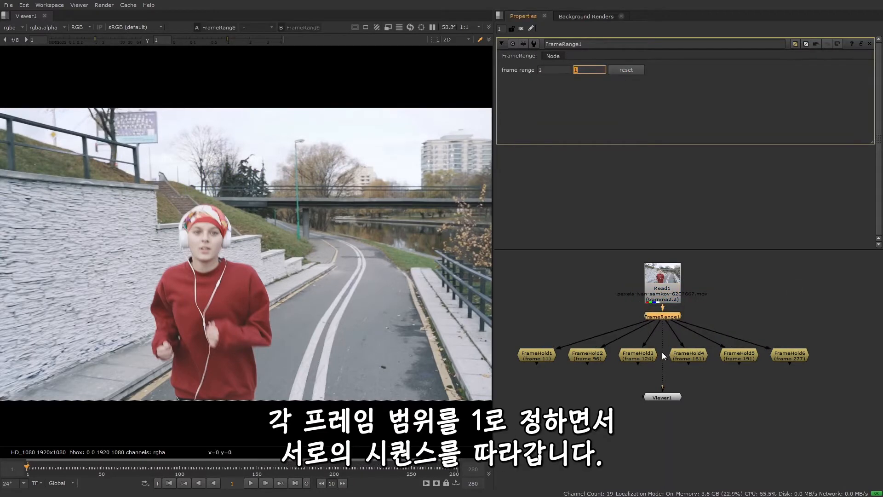
# Step: Check FrameHold2 and FrameHold3's held frames, then search 'appl' for AppendClip
pyautogui.click(636, 355)
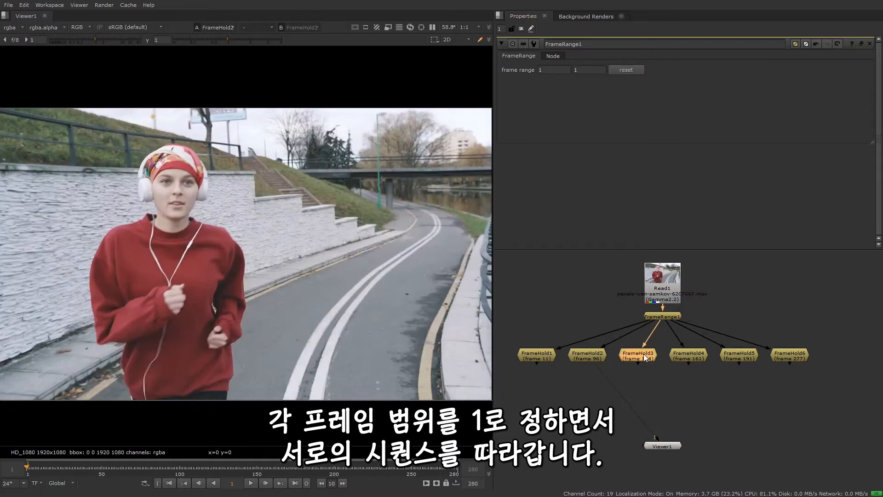
pyautogui.click(790, 353)
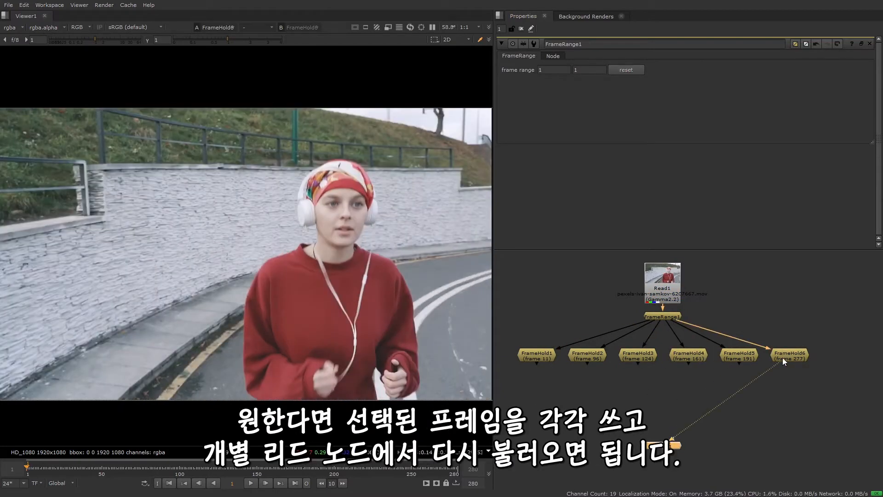
pyautogui.moveTo(573, 400)
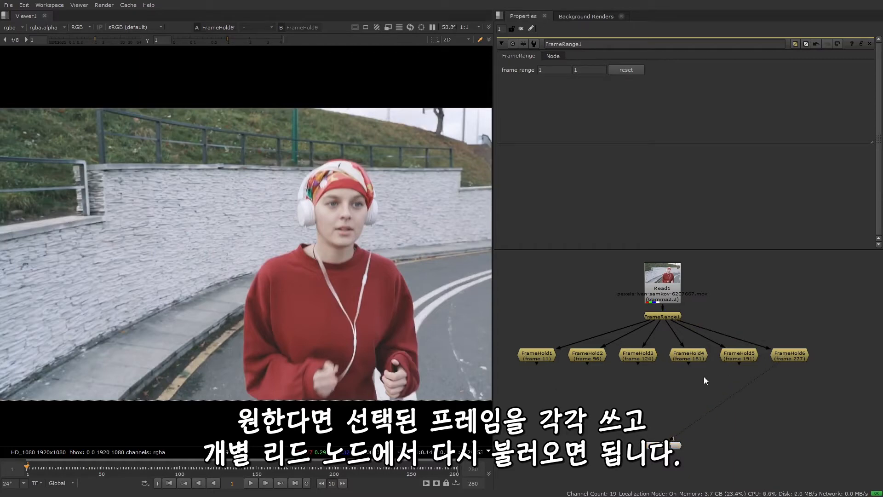
pyautogui.write('appl')
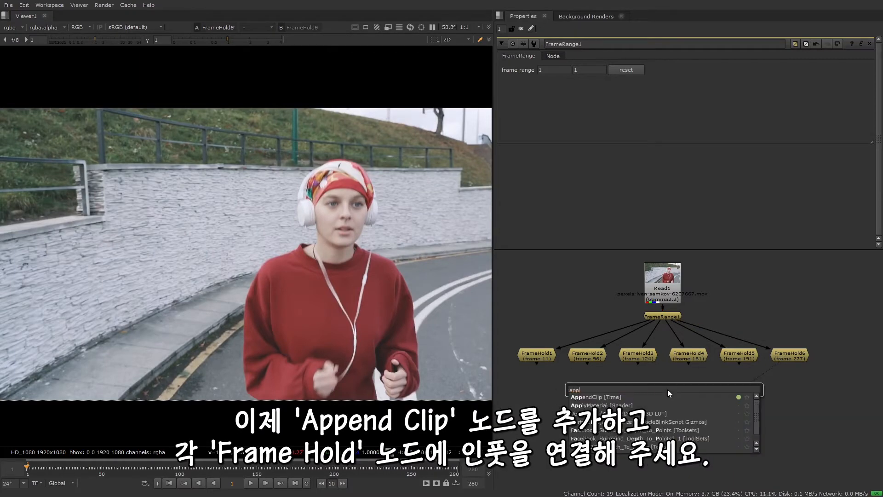
# Step: Create AppendClip1 joining the six FrameHold frames and view the resulting clip
pyautogui.click(586, 397)
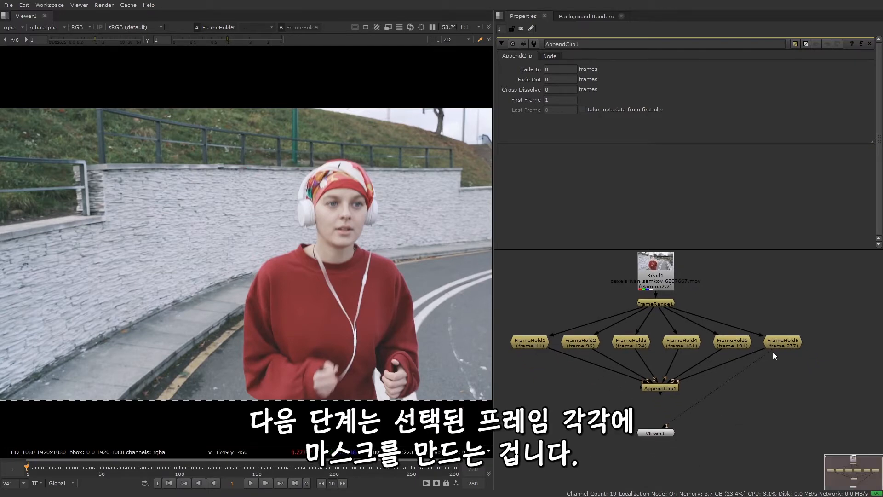
pyautogui.click(655, 432)
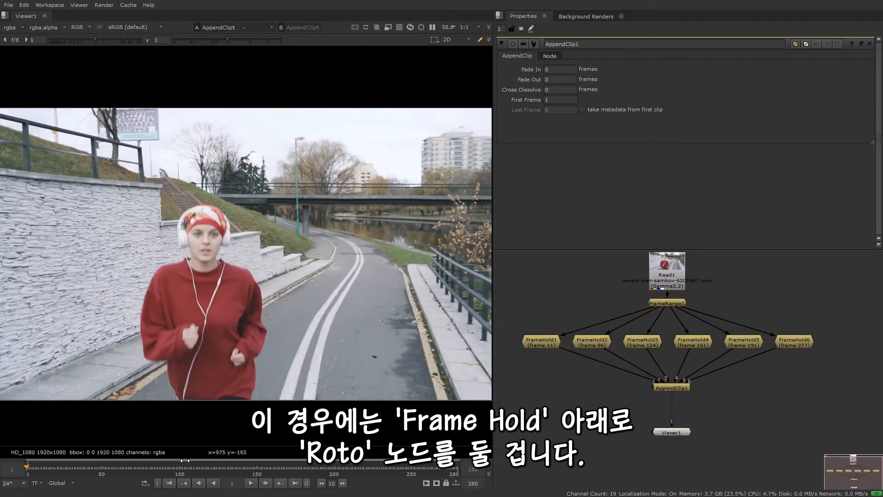
# Step: Insert a Shuffle node directly below Read1 via the 'shuf' search
pyautogui.click(279, 483)
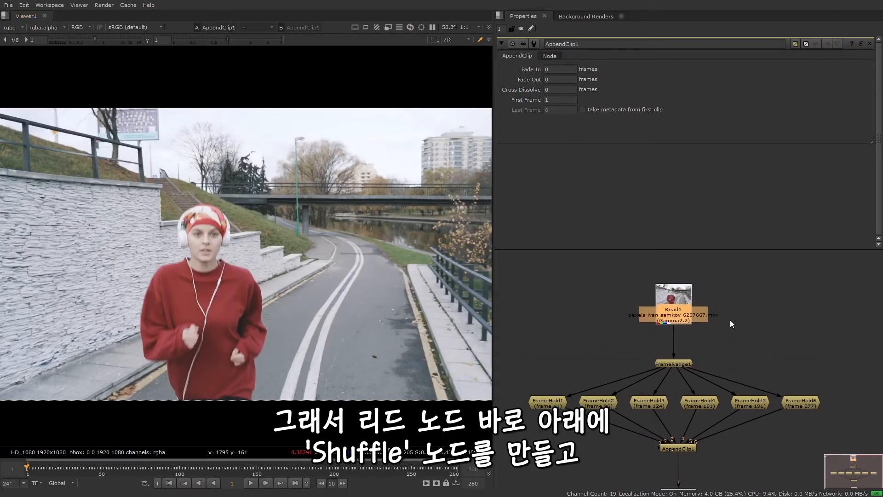
pyautogui.write('shuf')
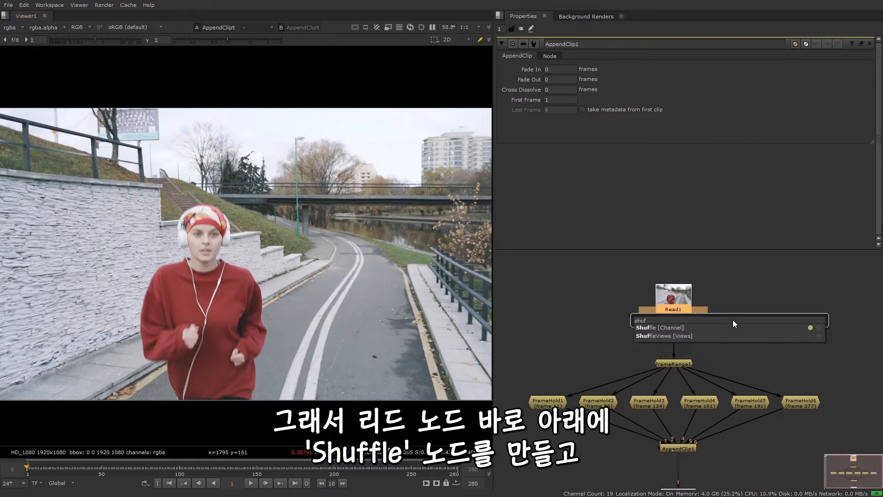
pyautogui.click(659, 328)
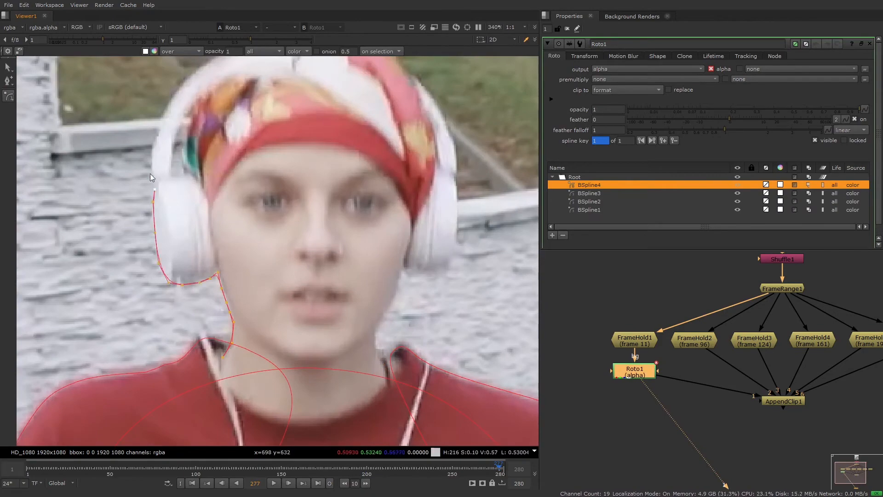
# Step: Zoom in and refine Roto1's B-spline outline around the runner's headband
pyautogui.scroll(3)
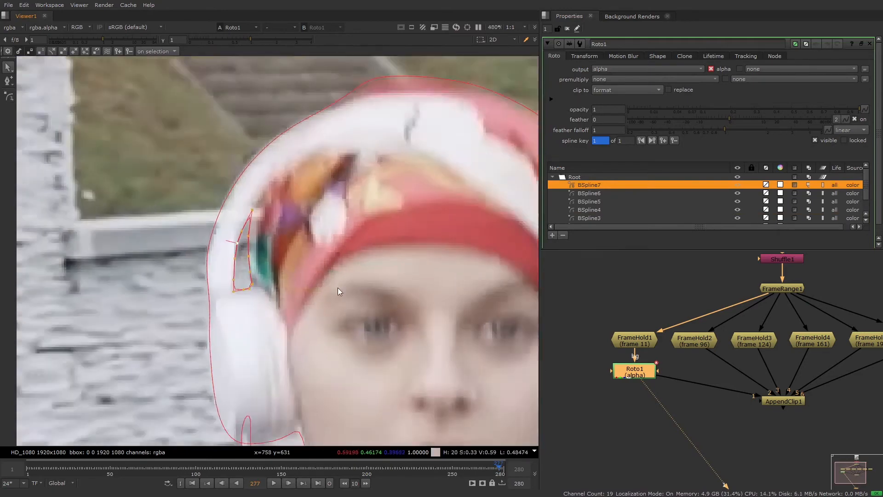
pyautogui.click(589, 193)
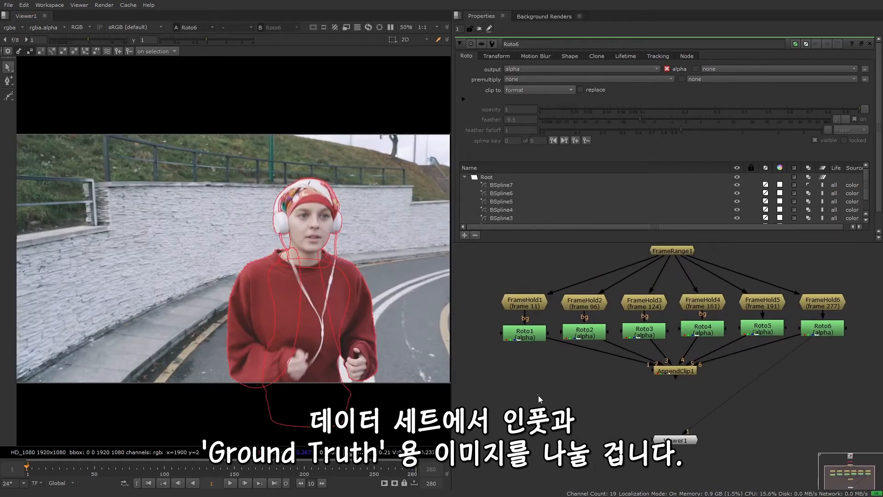
# Step: View the mask alpha, add Shuffle2 below AppendClip1 and set Remove1 to keep rgba
pyautogui.click(821, 329)
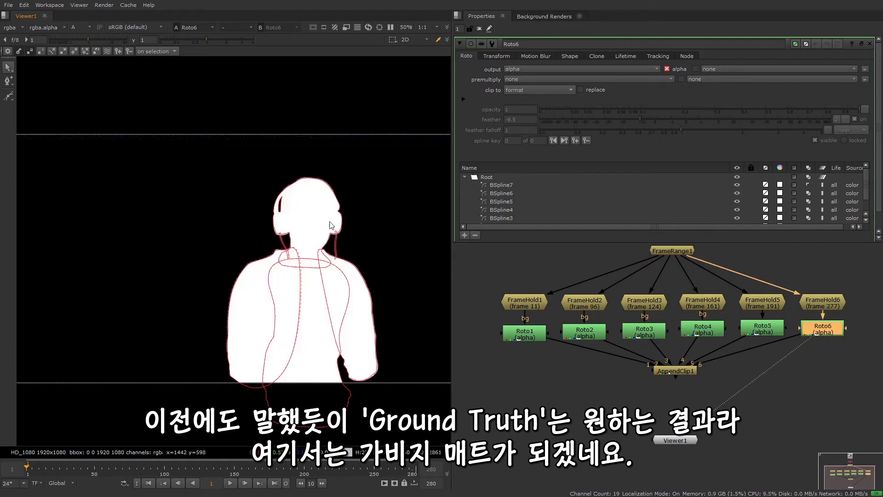
pyautogui.moveTo(406, 326)
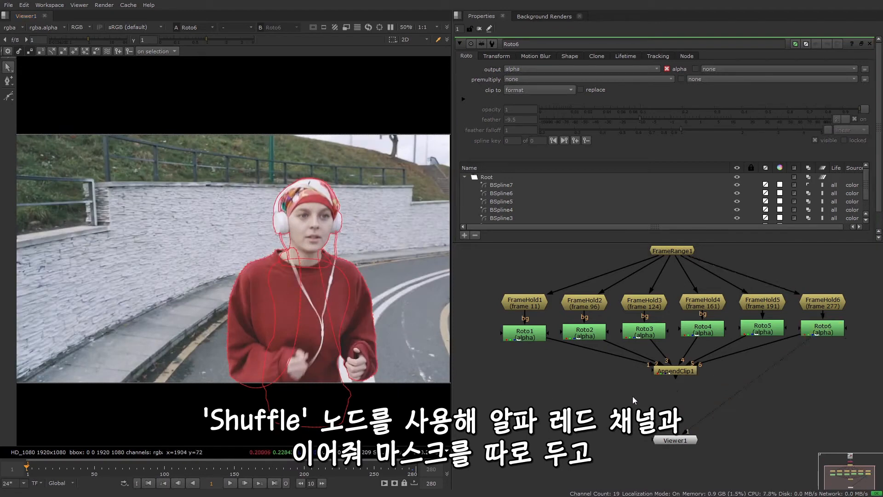
pyautogui.write('shuf')
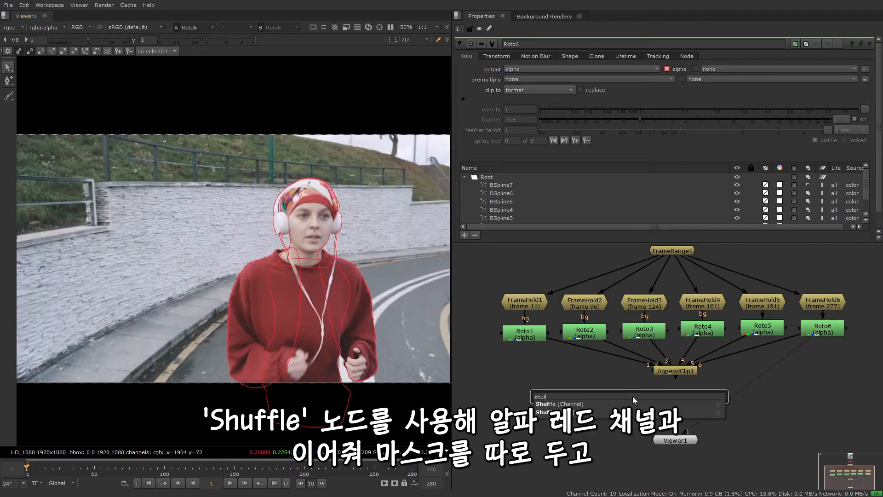
pyautogui.click(559, 404)
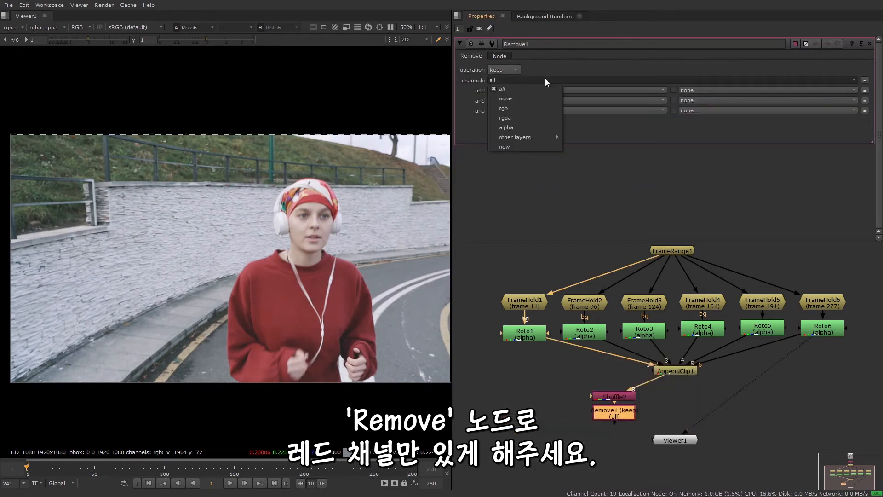
pyautogui.click(505, 118)
pyautogui.write('remov')
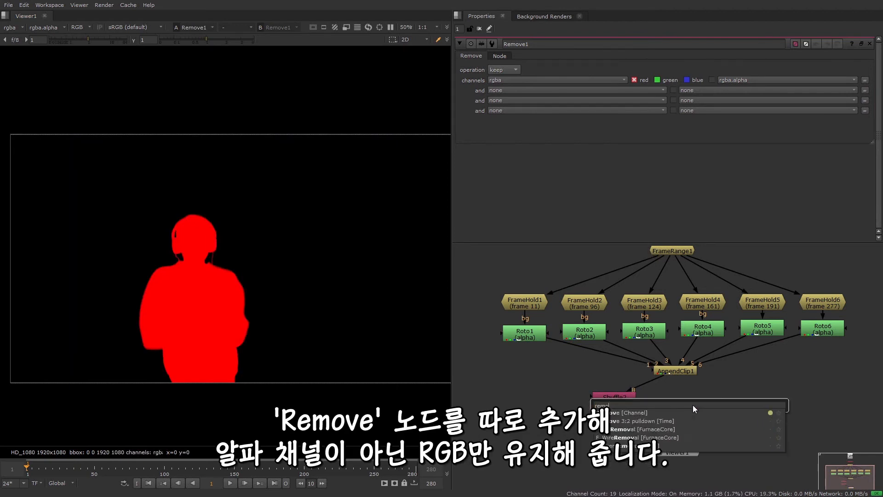
# Step: Add Remove2 off AppendClip1 keeping only rgb to pass the original footage
pyautogui.click(631, 413)
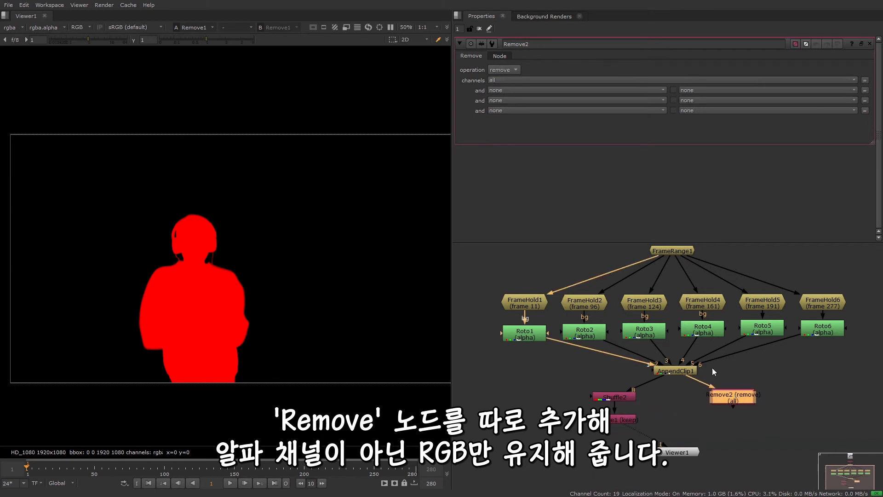
pyautogui.click(503, 69)
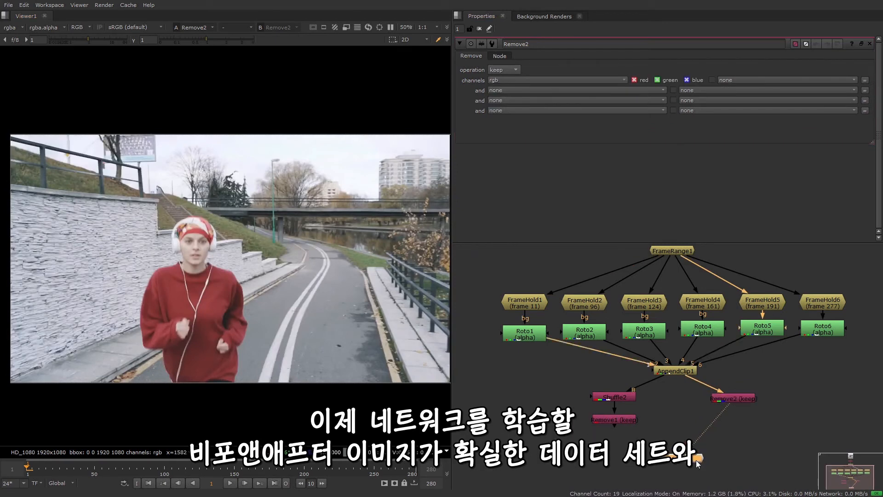
pyautogui.click(614, 420)
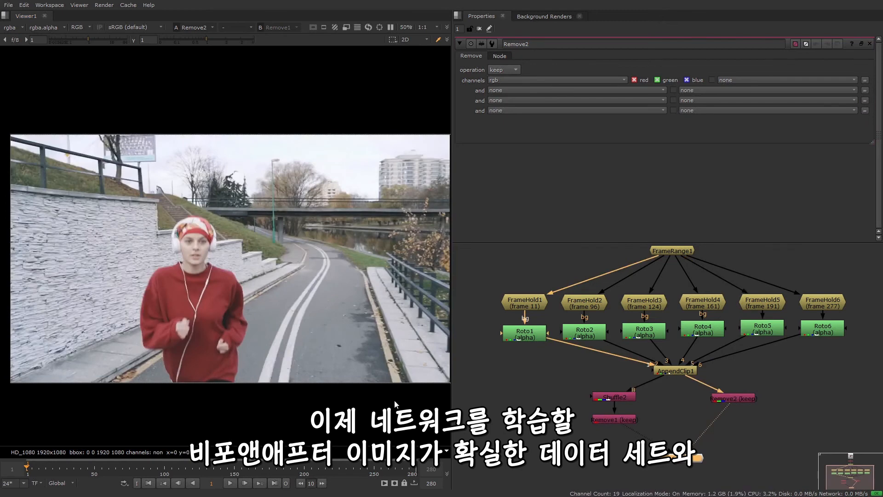
pyautogui.click(245, 483)
pyautogui.write('copy')
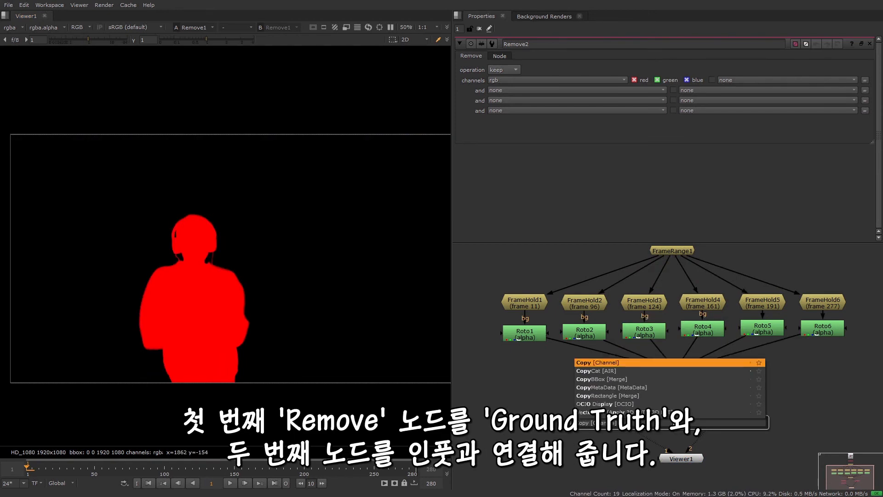
# Step: Add a CopyCat node taking Remove1 as GroundTruth and Remove2 as Input
pyautogui.click(595, 370)
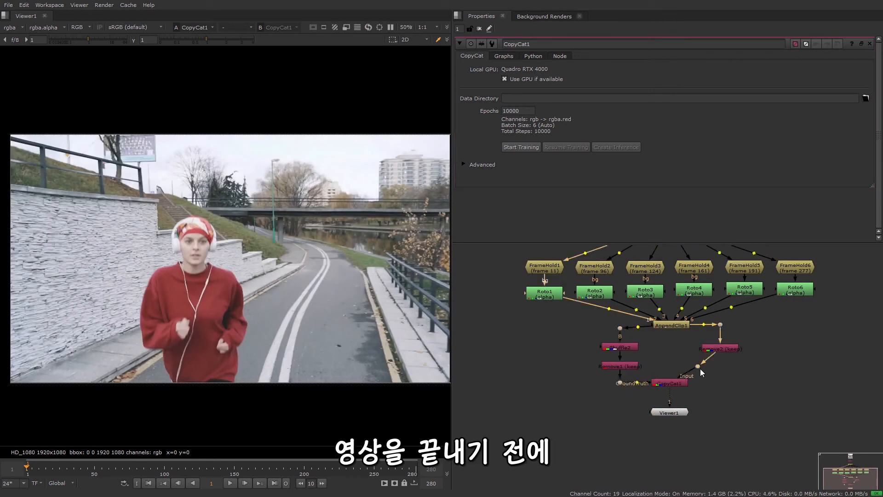
pyautogui.moveTo(664, 358)
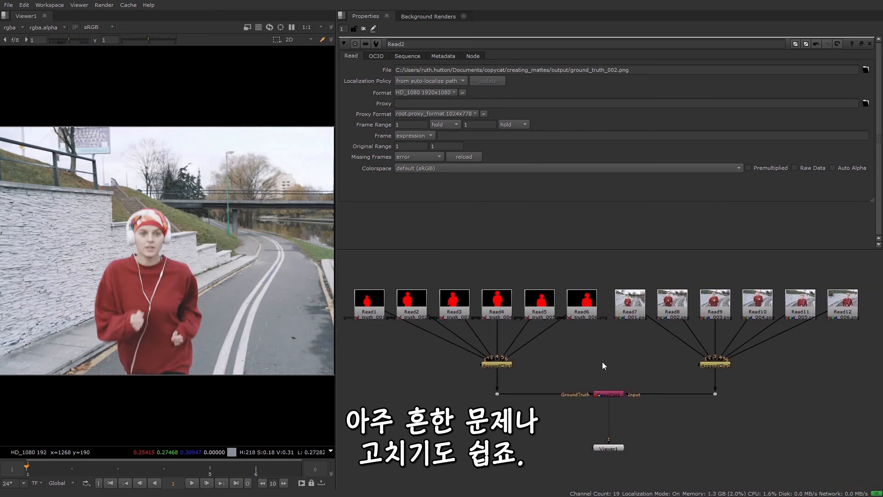
pyautogui.moveTo(604, 363)
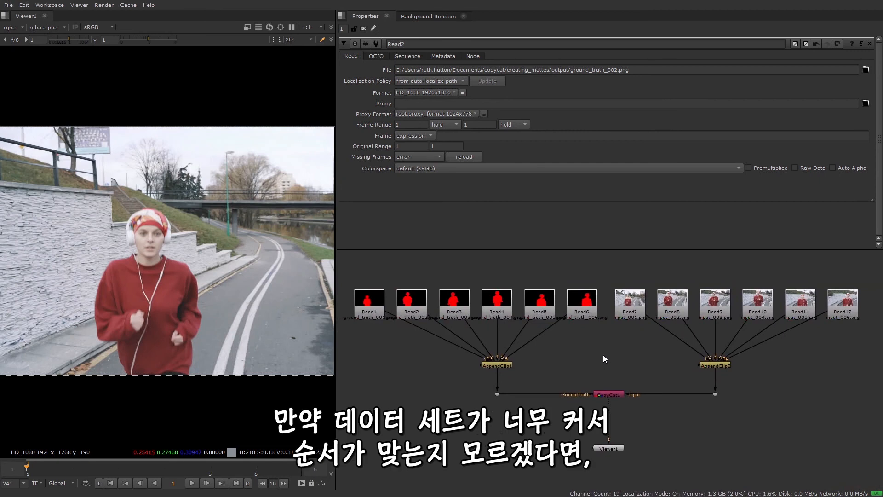
pyautogui.moveTo(700, 369)
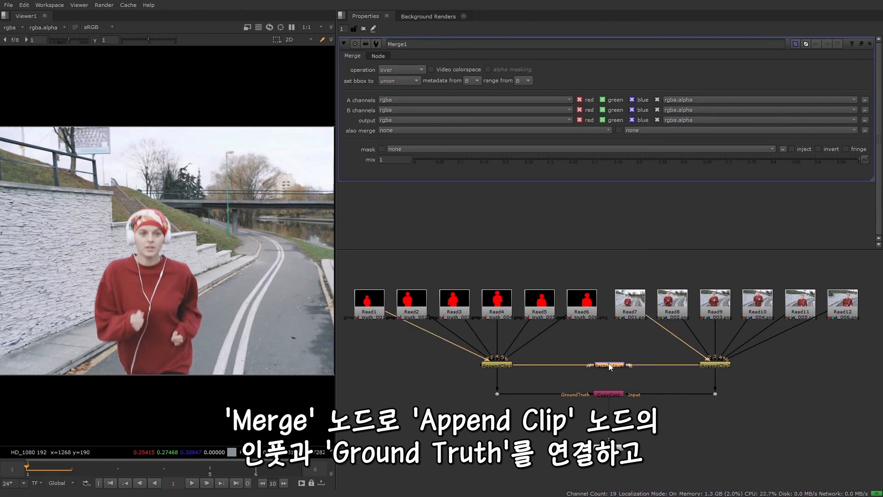
# Step: Set Merge1 to difference and step through frames to check mask alignment
pyautogui.click(400, 69)
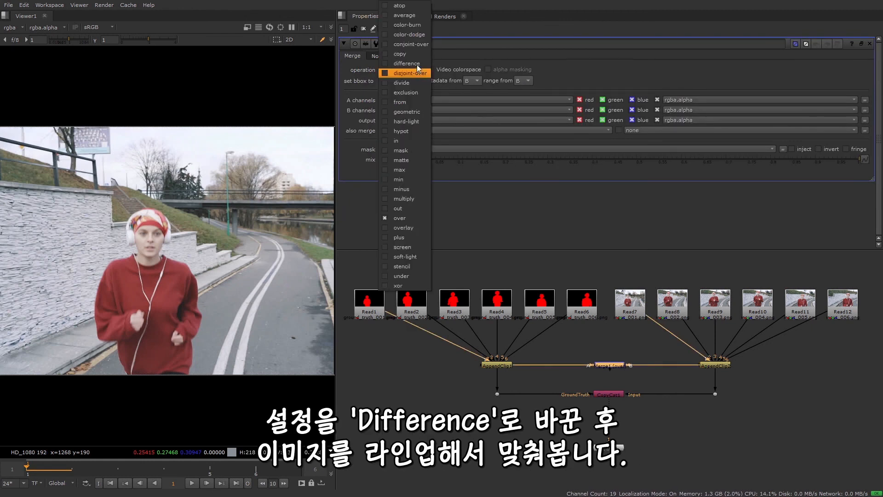
pyautogui.click(407, 64)
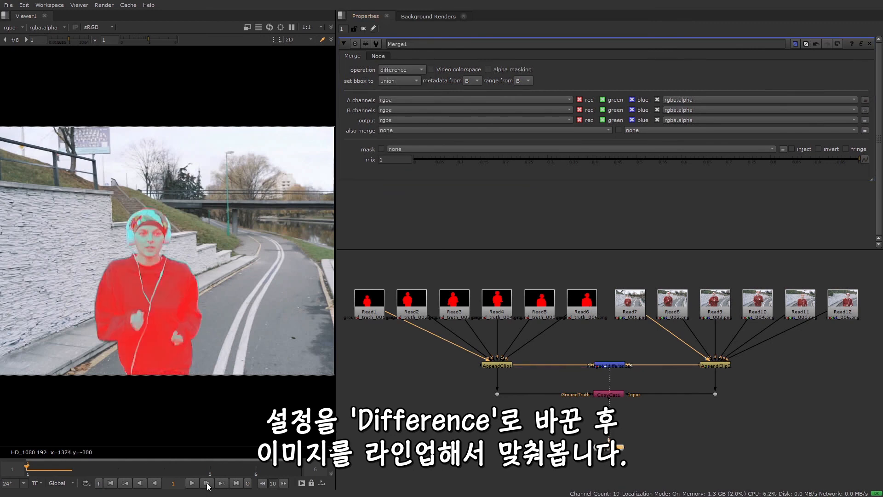
pyautogui.click(191, 483)
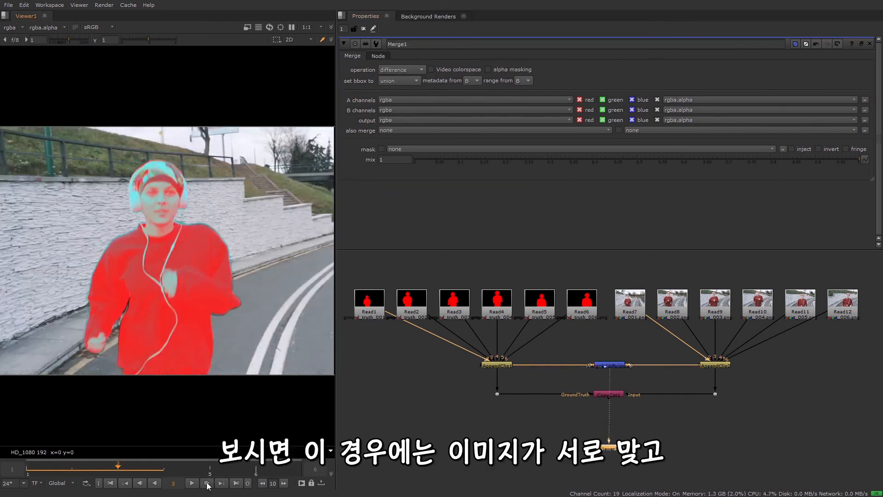
pyautogui.click(191, 483)
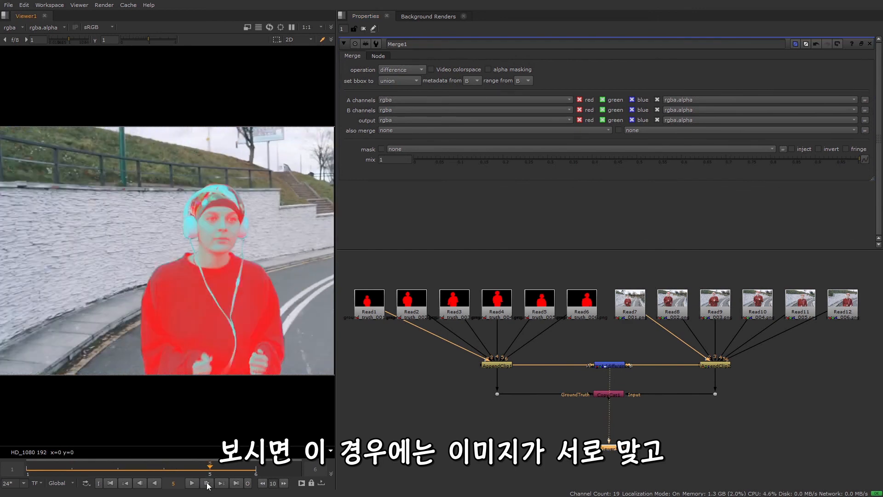